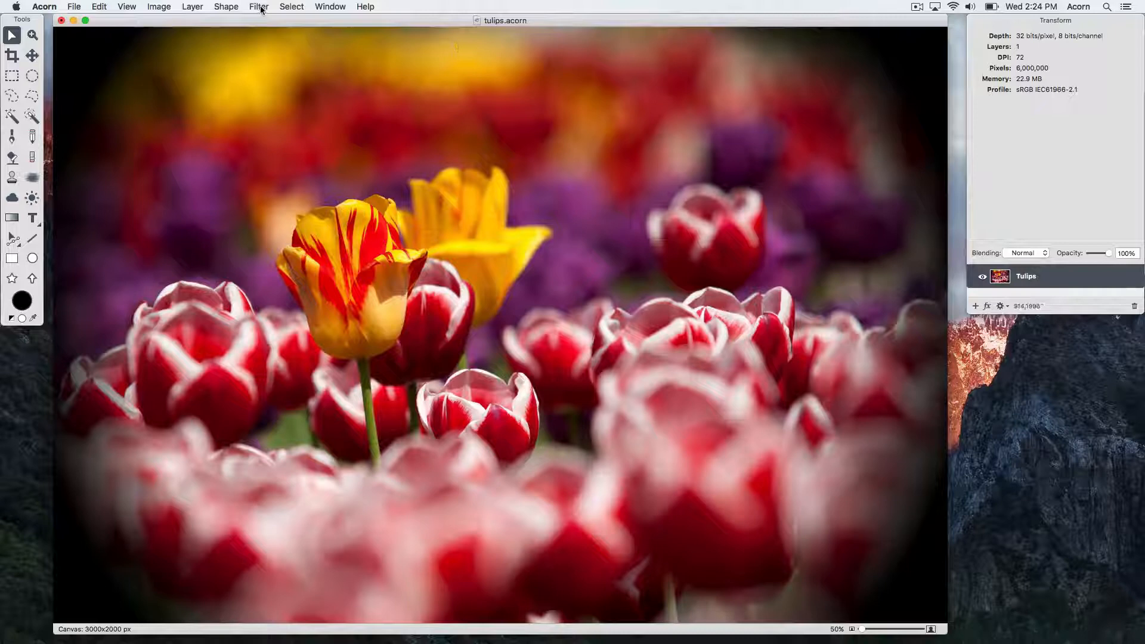
Step: Show the Filters palette with its category list for the Tulips layer
click(259, 7)
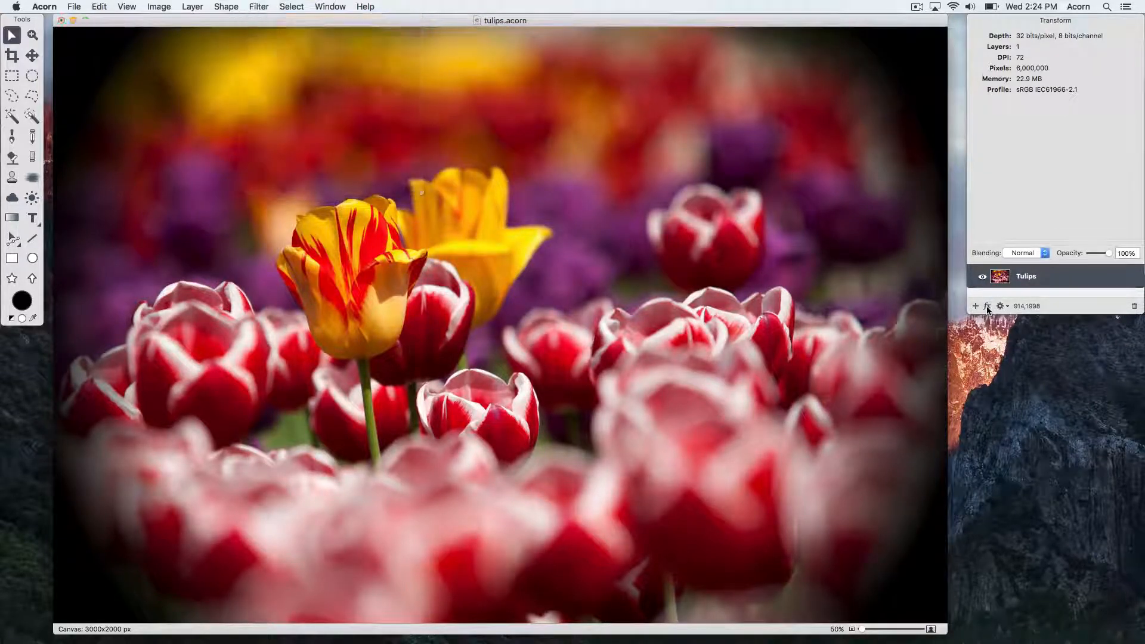
click(987, 307)
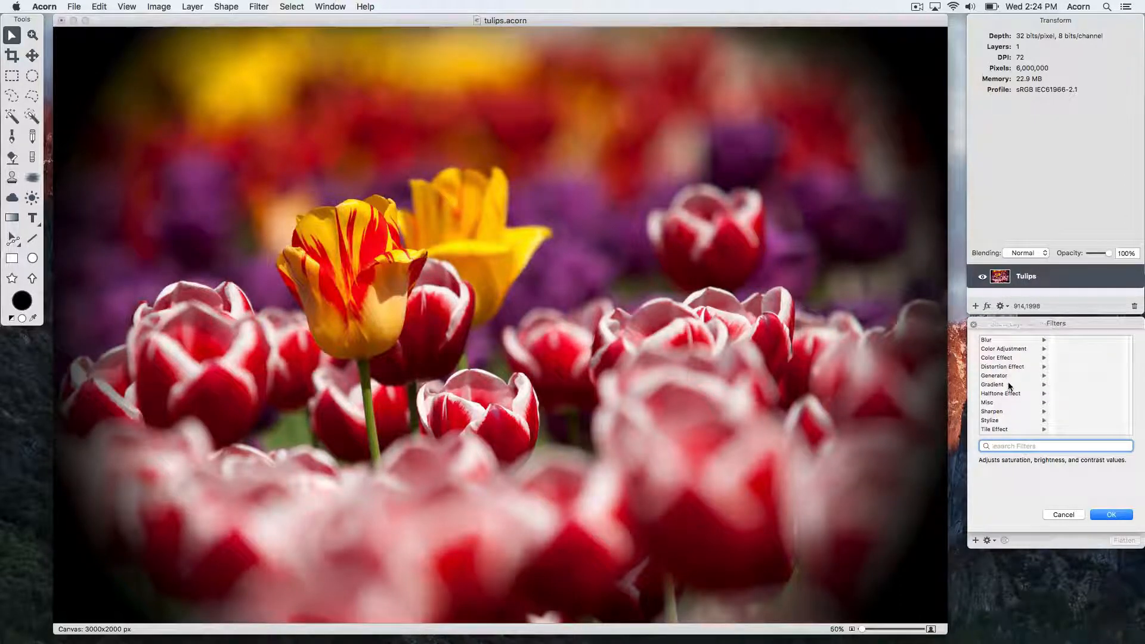
Step: Add a Radial Gradient filter from the Gradient category to the Tulips layer
click(1077, 348)
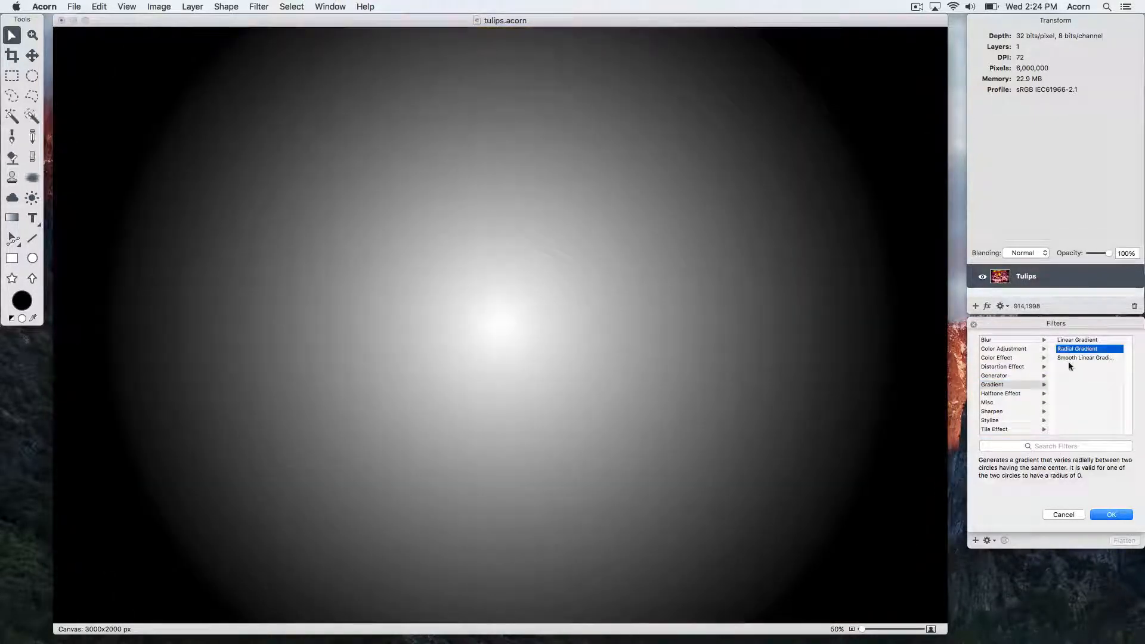
click(1110, 513)
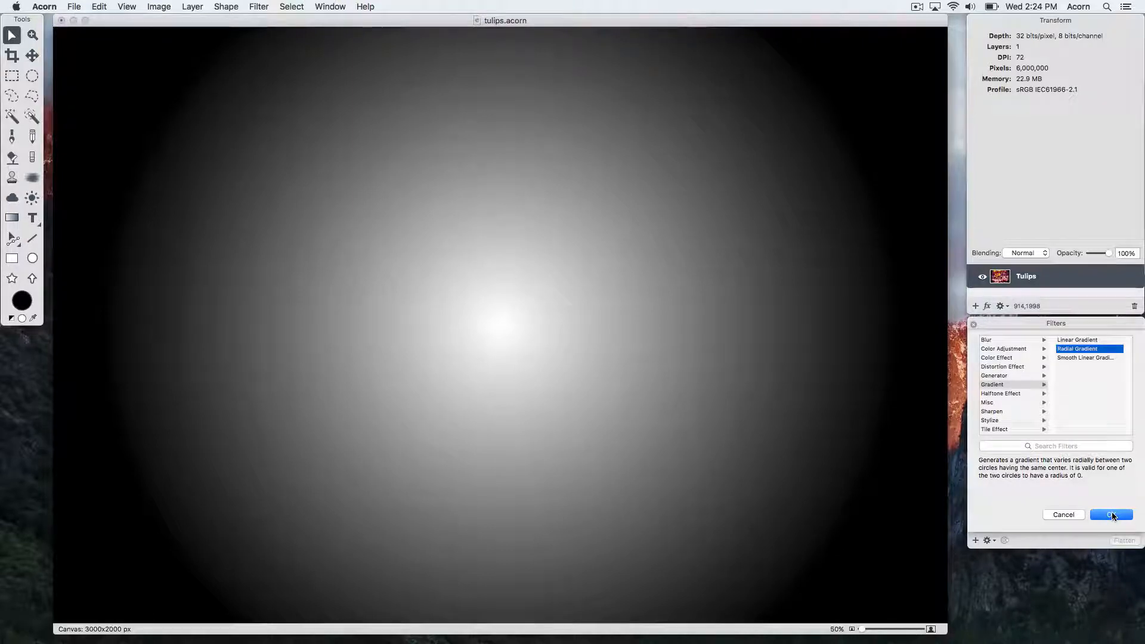
click(1110, 515)
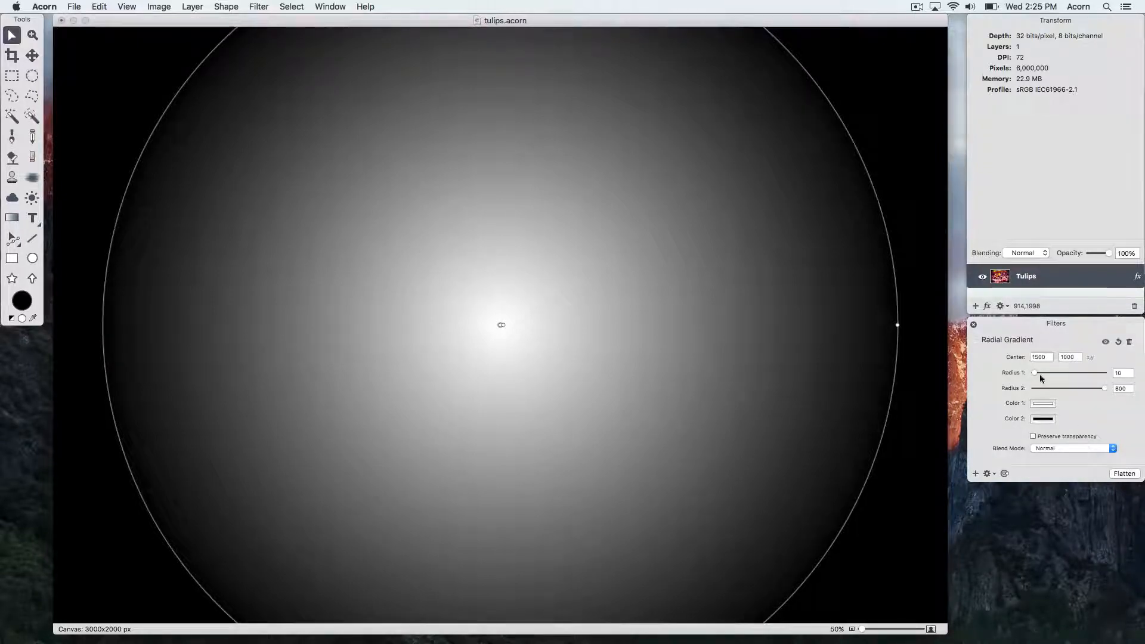
Step: Raise Radius 1 to 800 to match Radius 2 and make Color 1 fully transparent (0% opacity)
drag(1040, 373, 1102, 373)
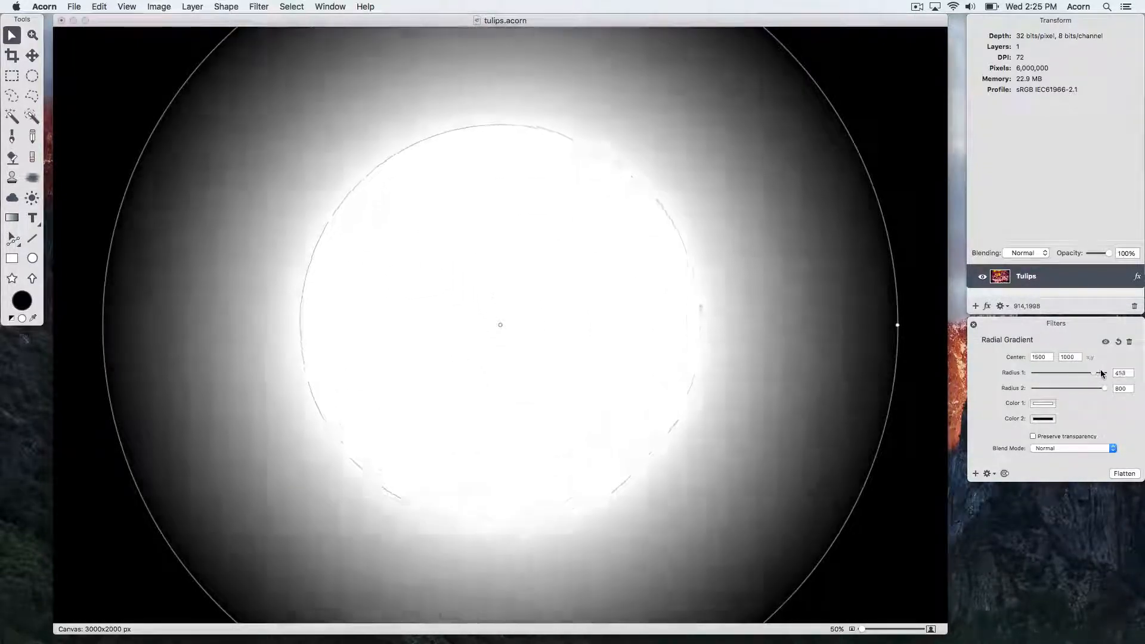
drag(1098, 372, 1104, 372)
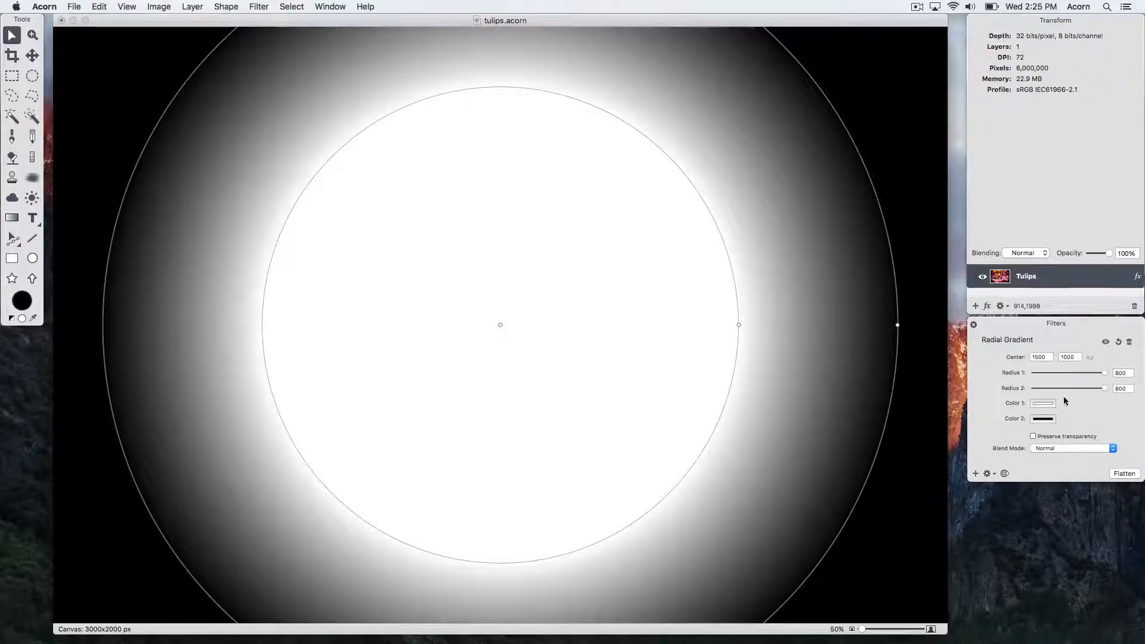
click(1042, 402)
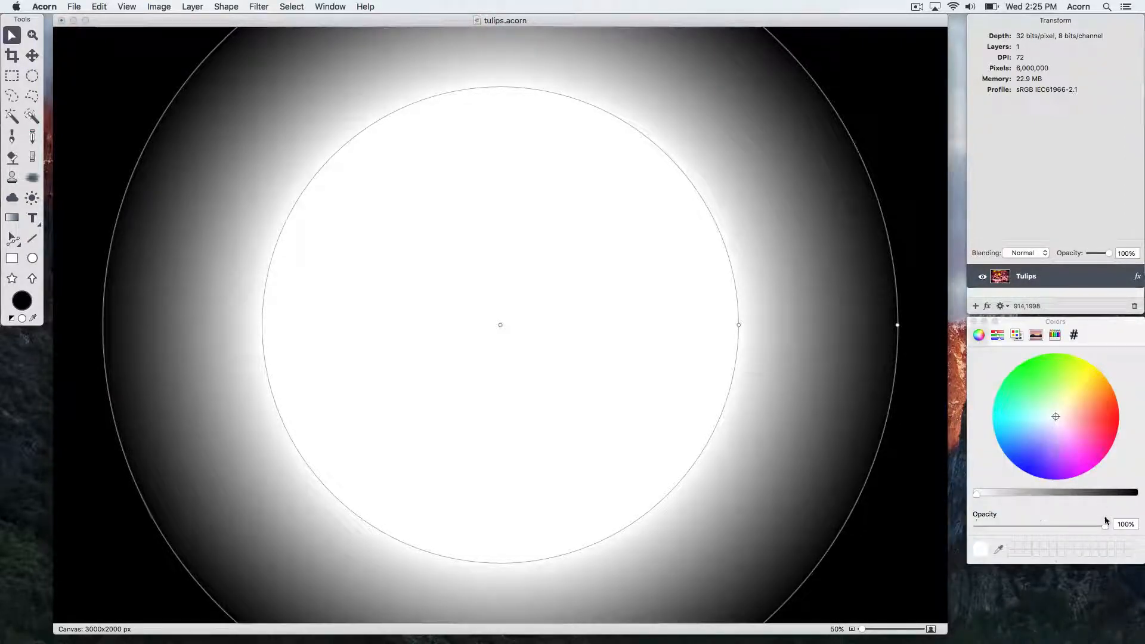
drag(1102, 523, 976, 524)
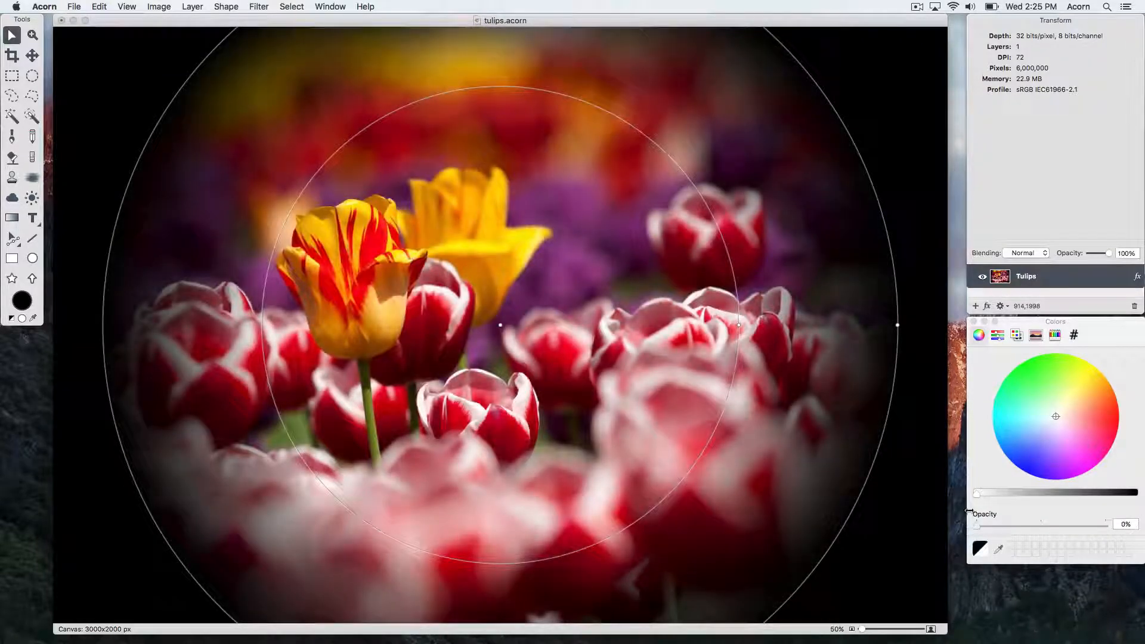
click(986, 306)
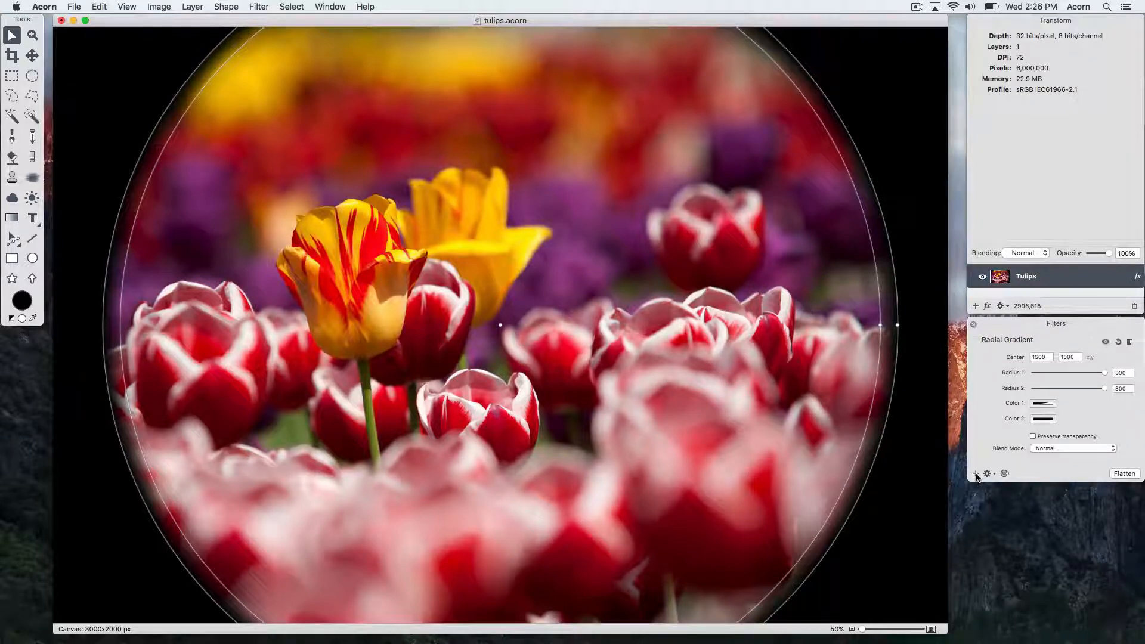
Step: Add a Color Controls filter, try a lower Saturation, then reset it to default
click(975, 473)
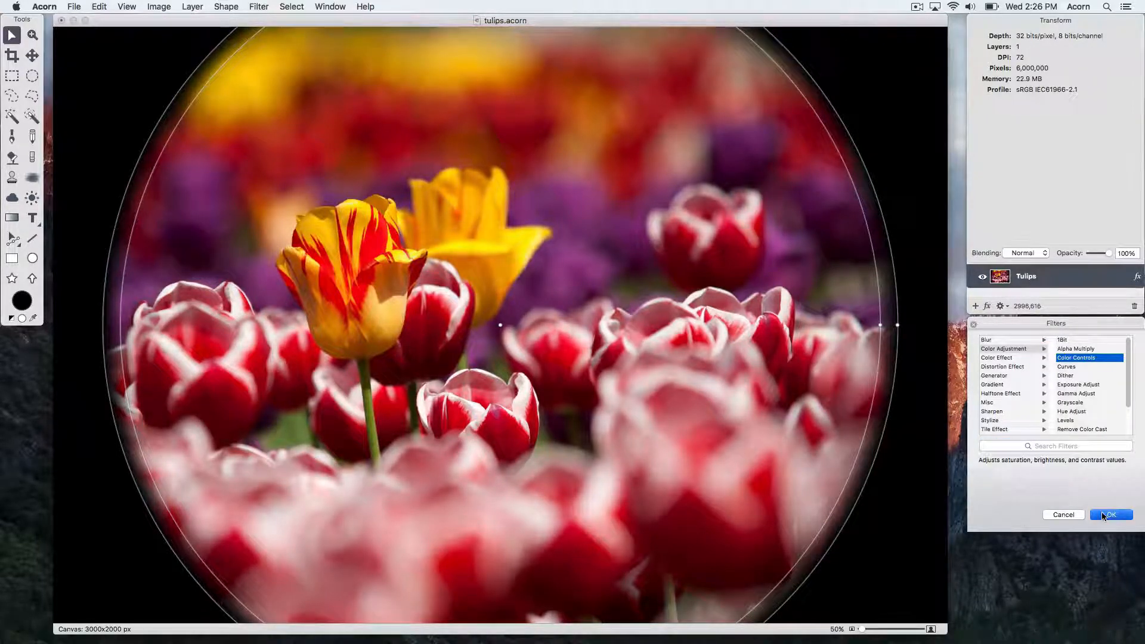
click(1108, 515)
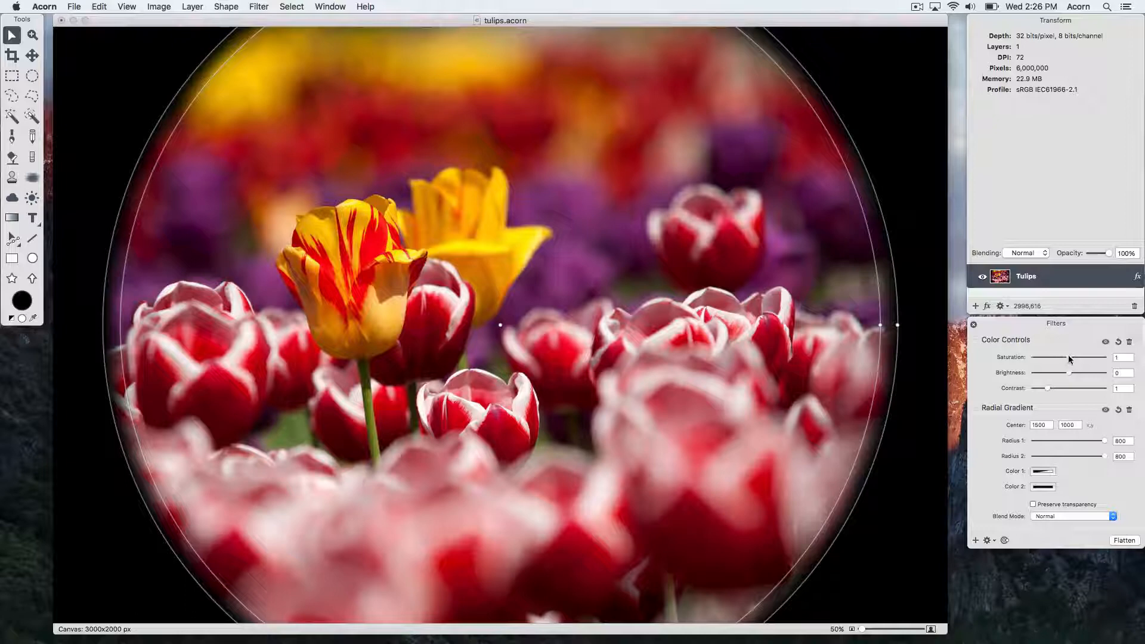
drag(1092, 356, 1059, 357)
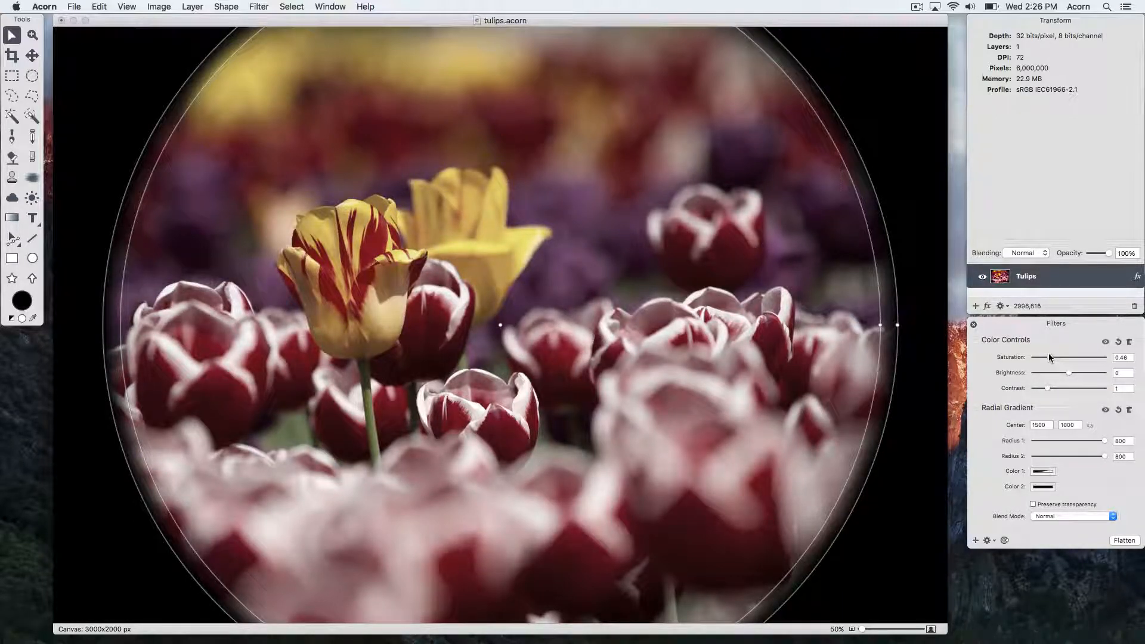
click(1104, 342)
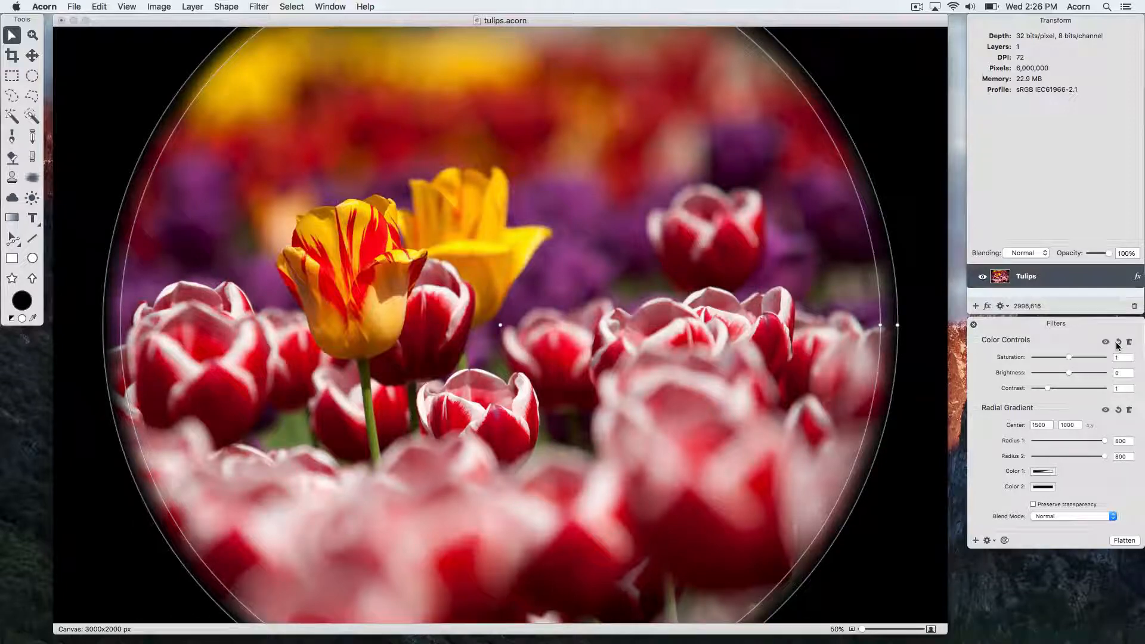
Step: Delete the Color Controls filter, leaving only the radial gradient vignette
click(1129, 343)
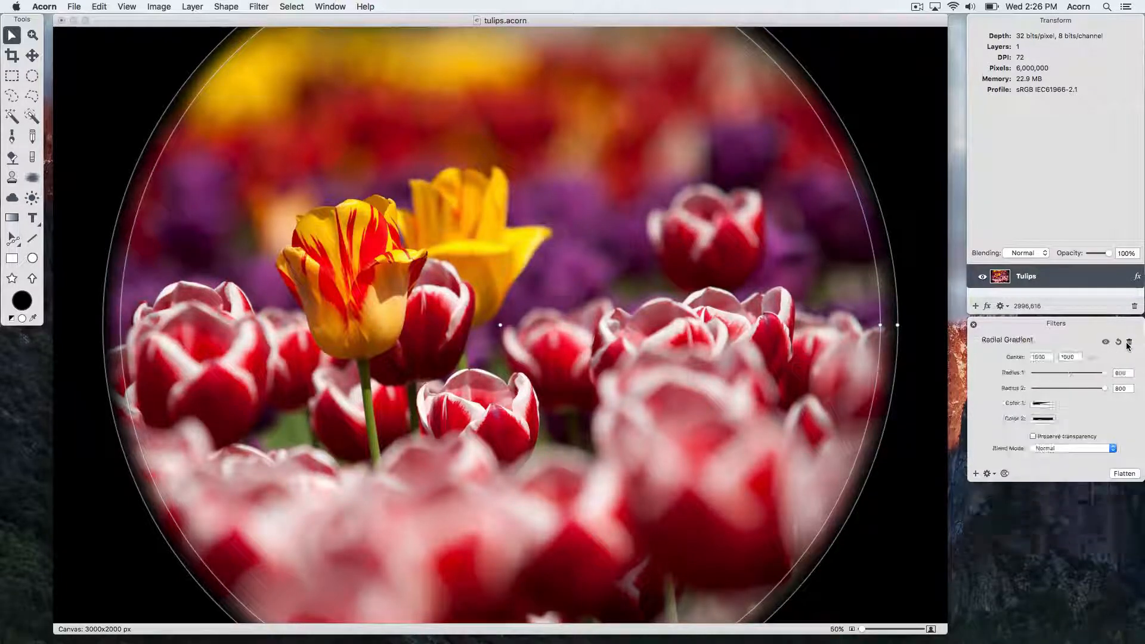
mouse_move(1127, 342)
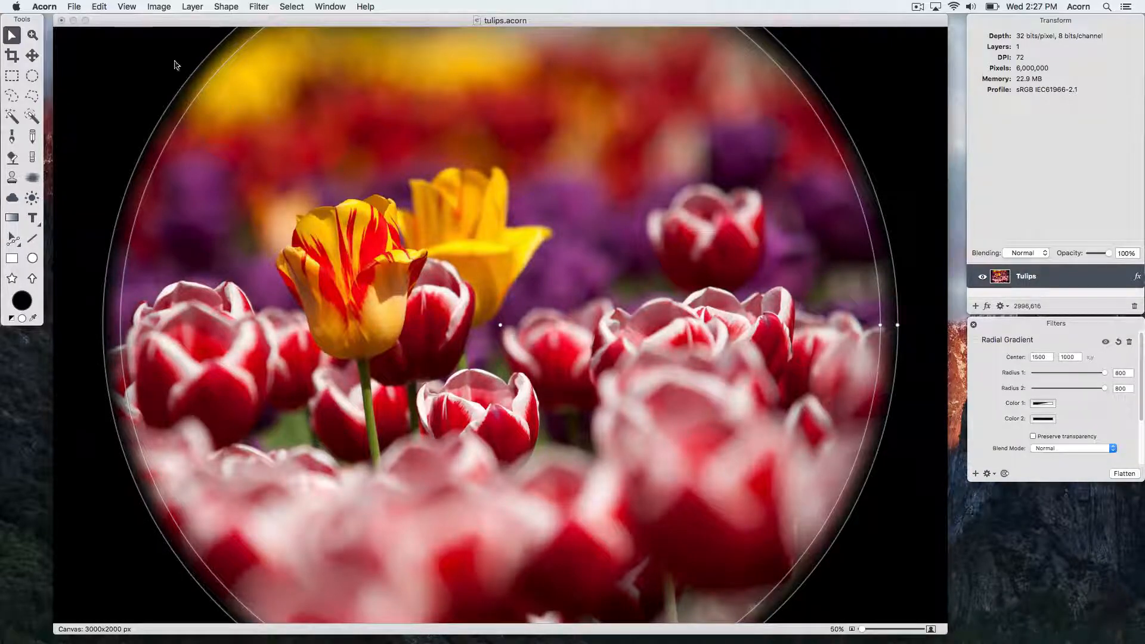
click(192, 7)
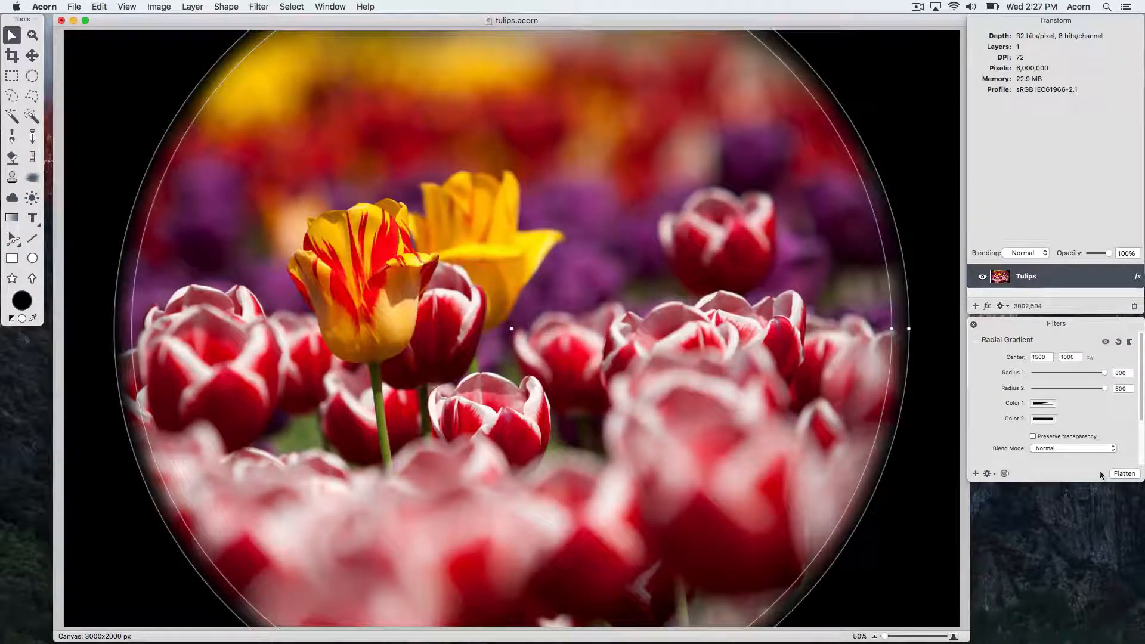
click(1124, 474)
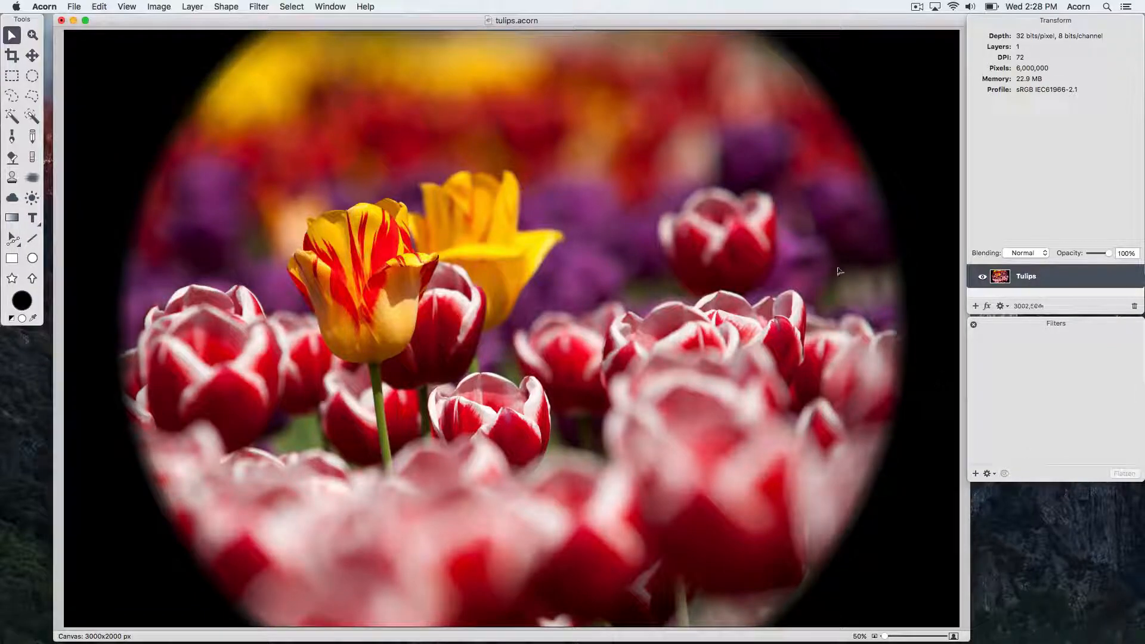
click(192, 7)
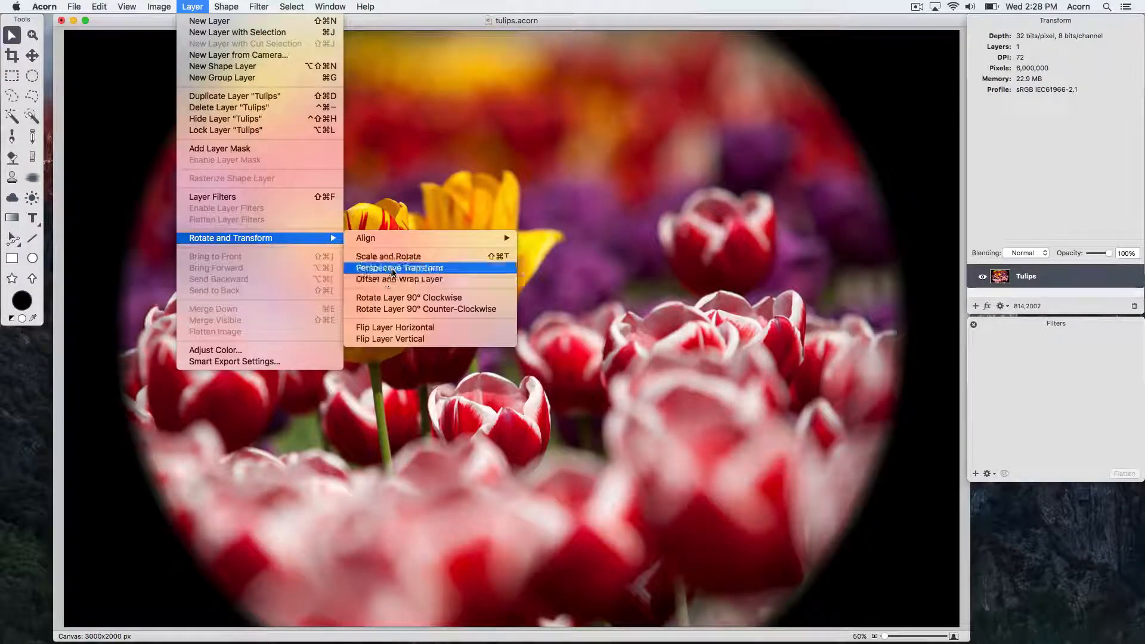
click(399, 268)
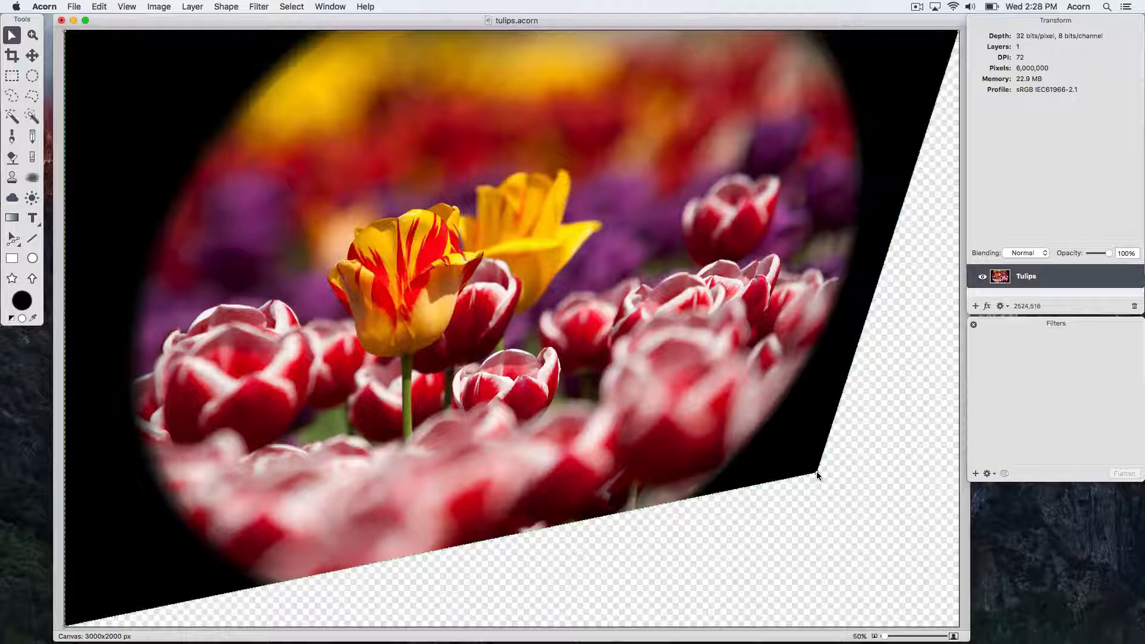
key(cmd+z)
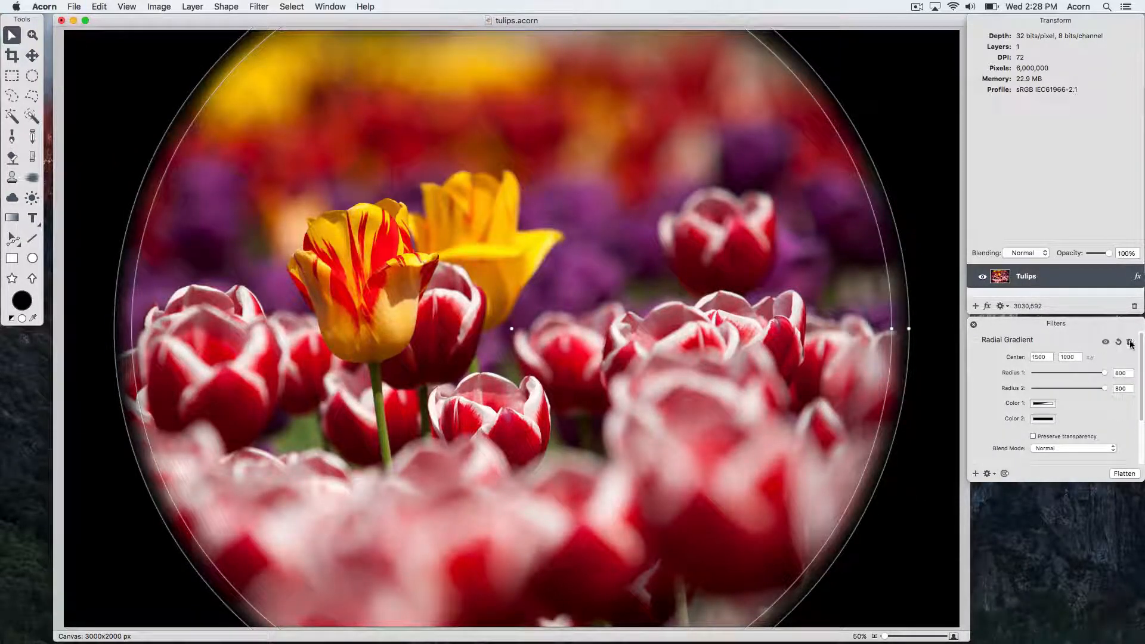
Step: Remove the Radial Gradient and add Curves adjustments lifting the green and blue channels
click(1119, 343)
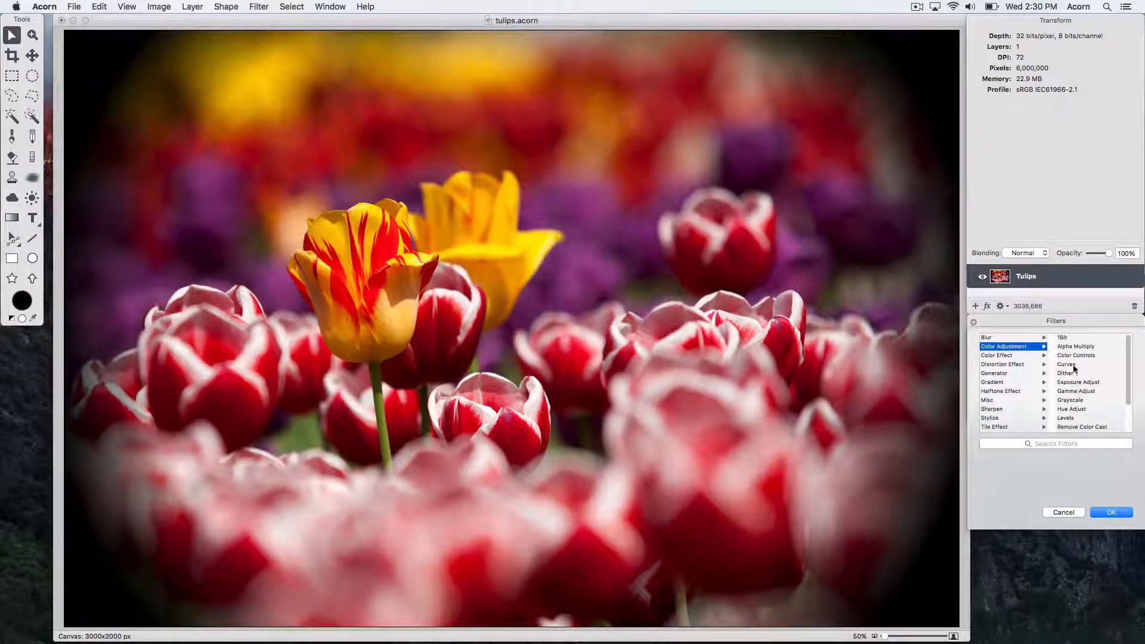
click(1066, 364)
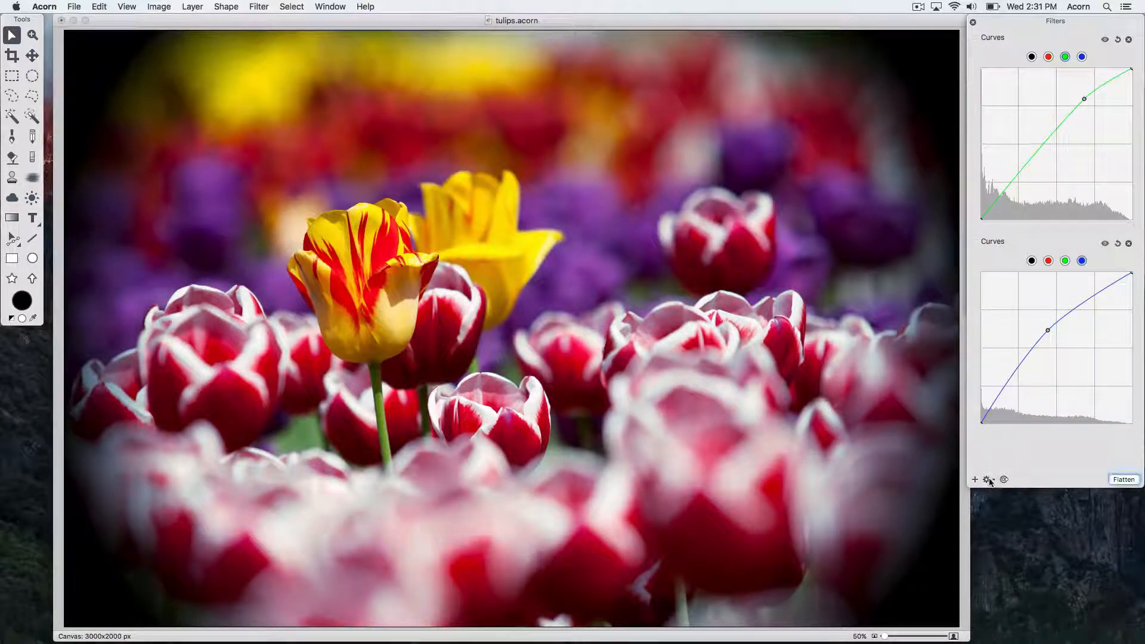
Step: Save the filter stack as preset 'Tutorial Example' and confirm it appears in Presets
click(988, 479)
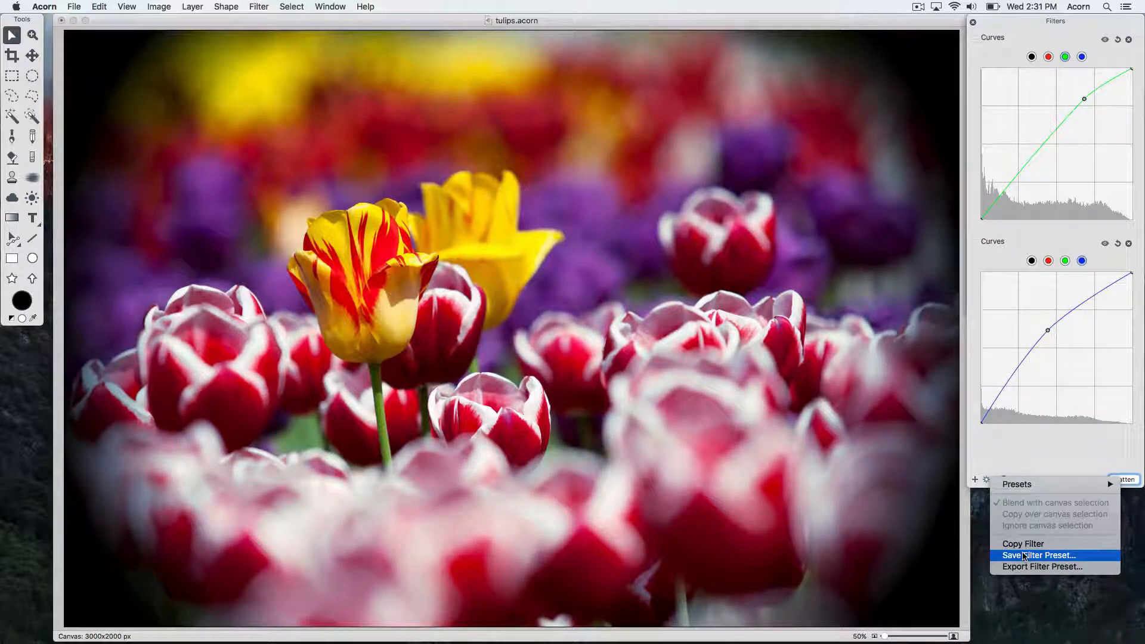
click(1038, 554)
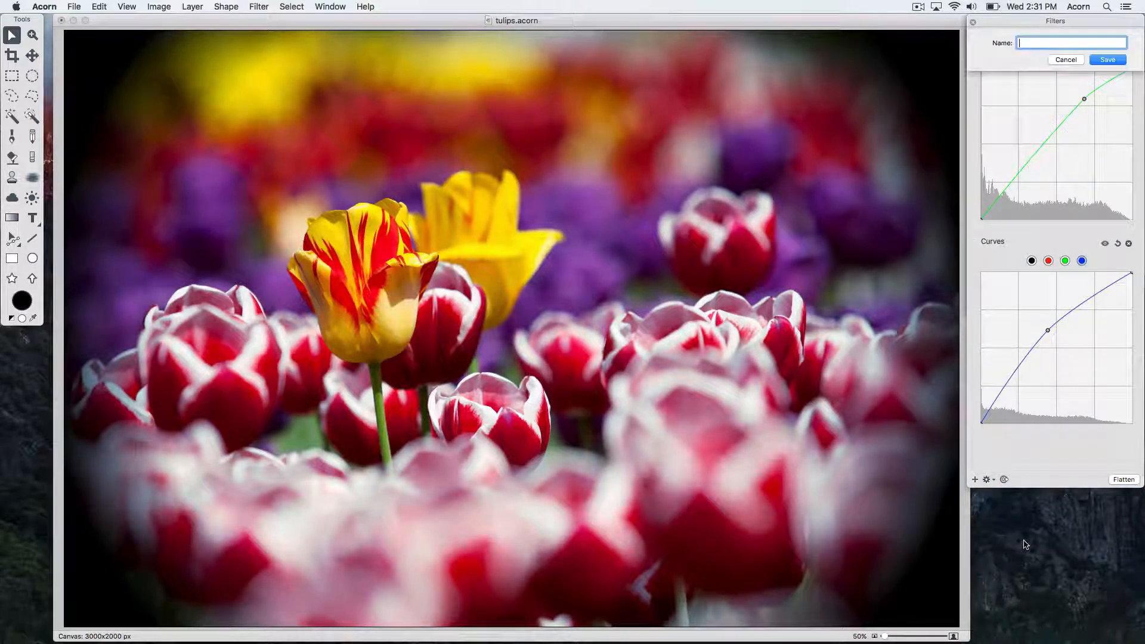
text(Tutorial Example)
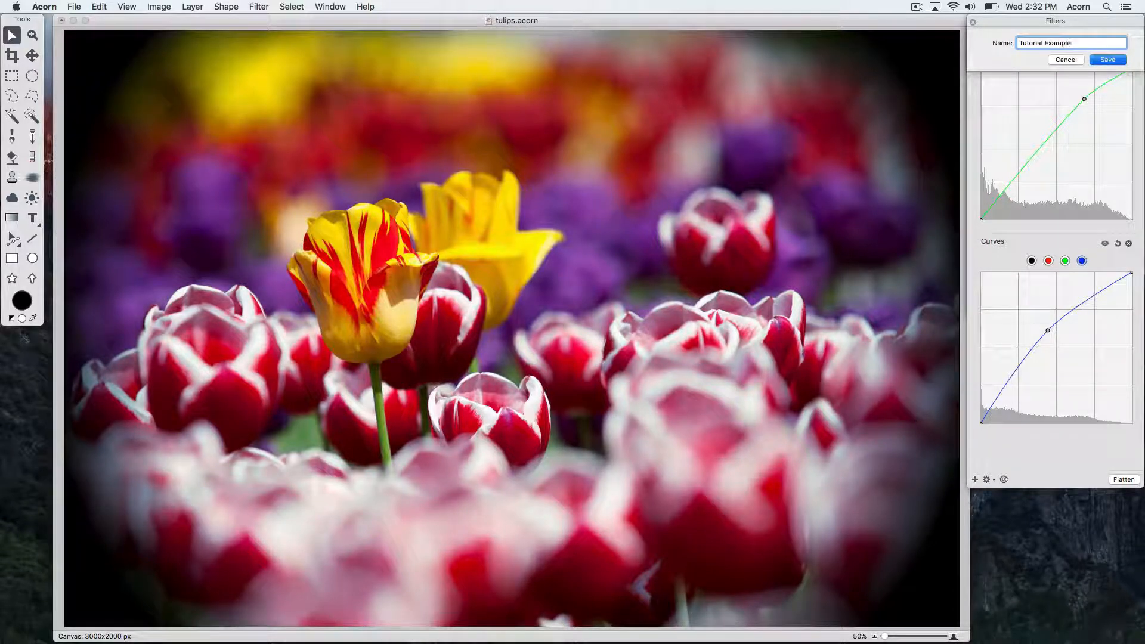
click(1107, 60)
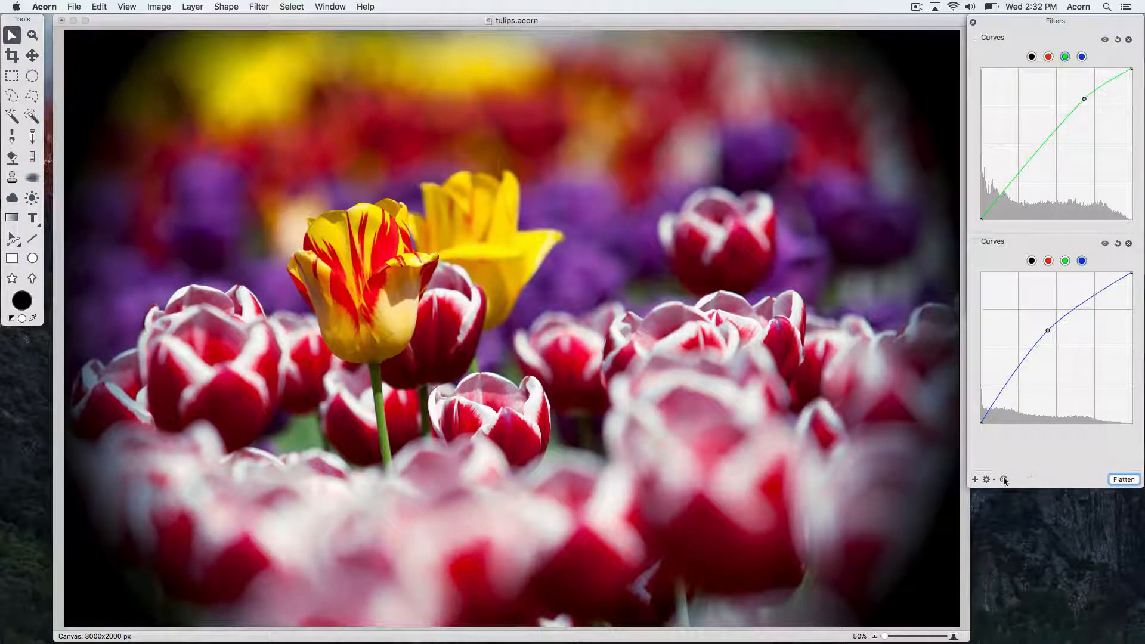
click(985, 480)
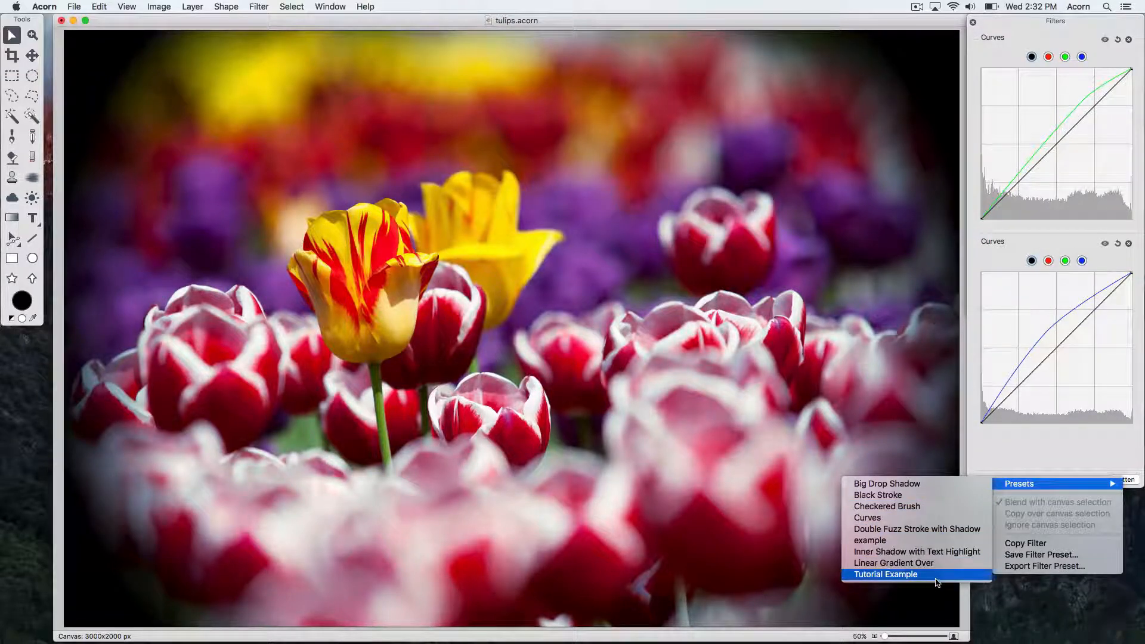